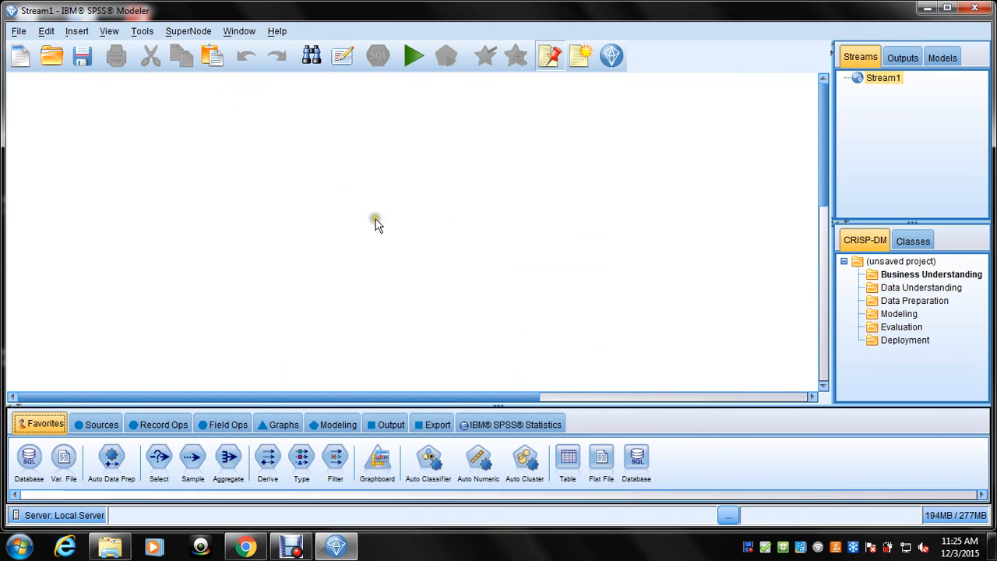
{"action": "mouse_move", "coordinate": [374, 218]}
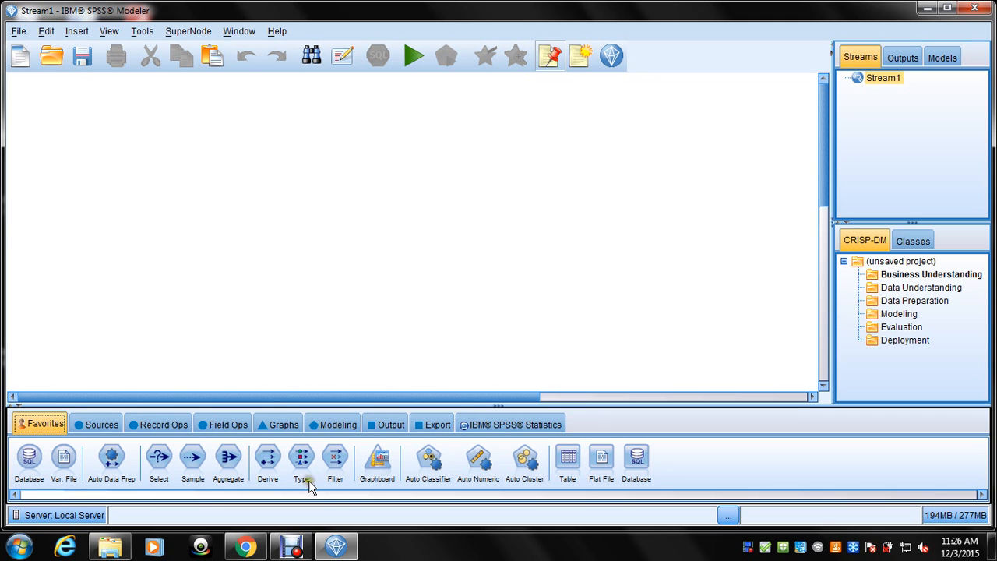
Add an Excel source node from the Sources palette and open its settings dialog.
{"action": "left_click", "coordinate": [101, 424]}
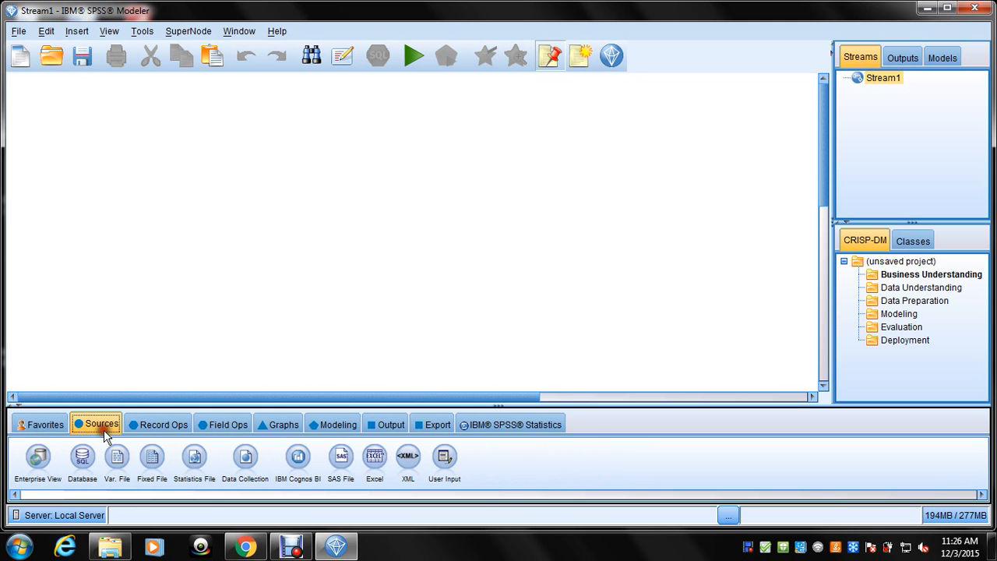
{"action": "double_click", "coordinate": [374, 457]}
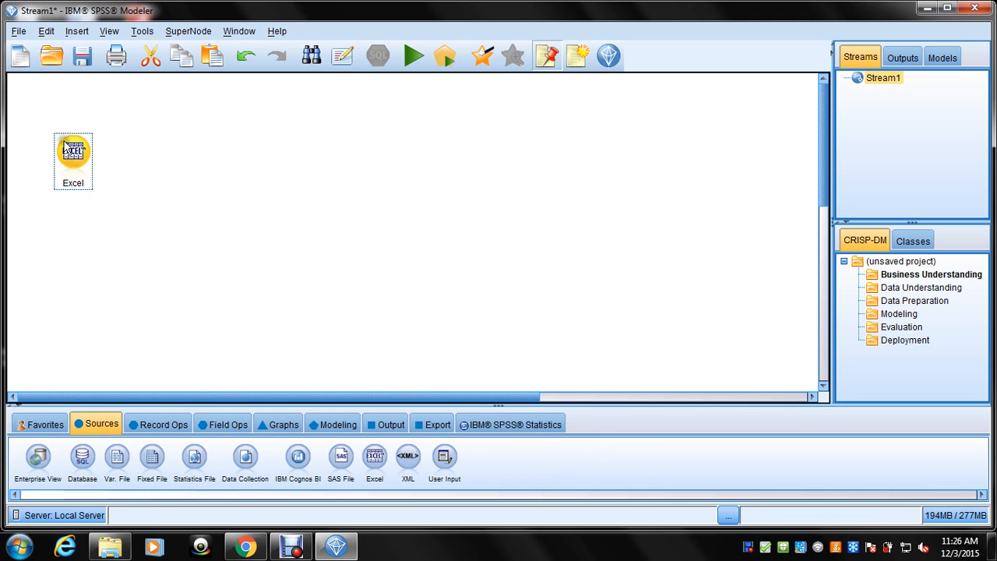
{"action": "double_click", "coordinate": [72, 149]}
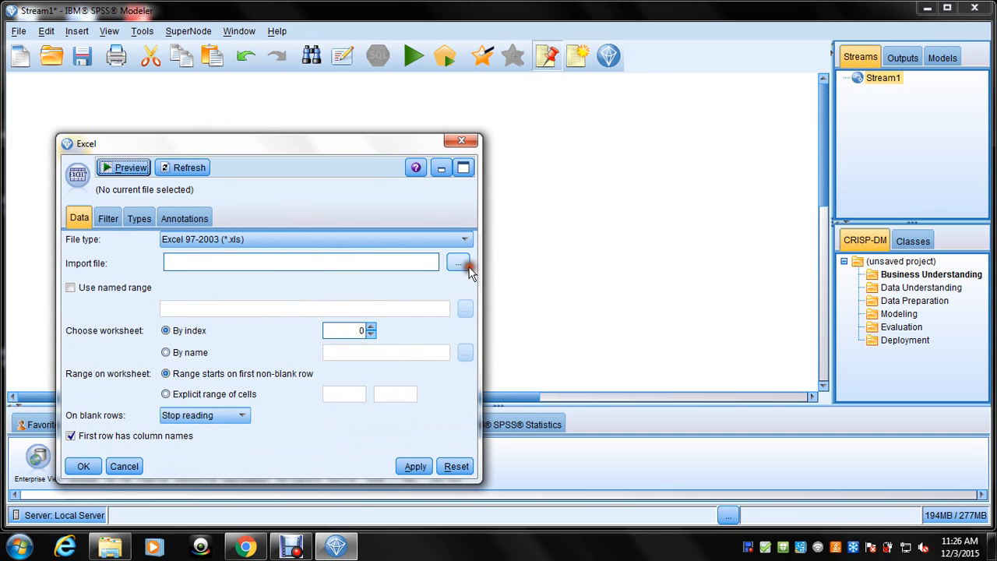
Import height.xls from Documents and view its Height, age, gend and wt fields.
{"action": "left_click", "coordinate": [459, 261]}
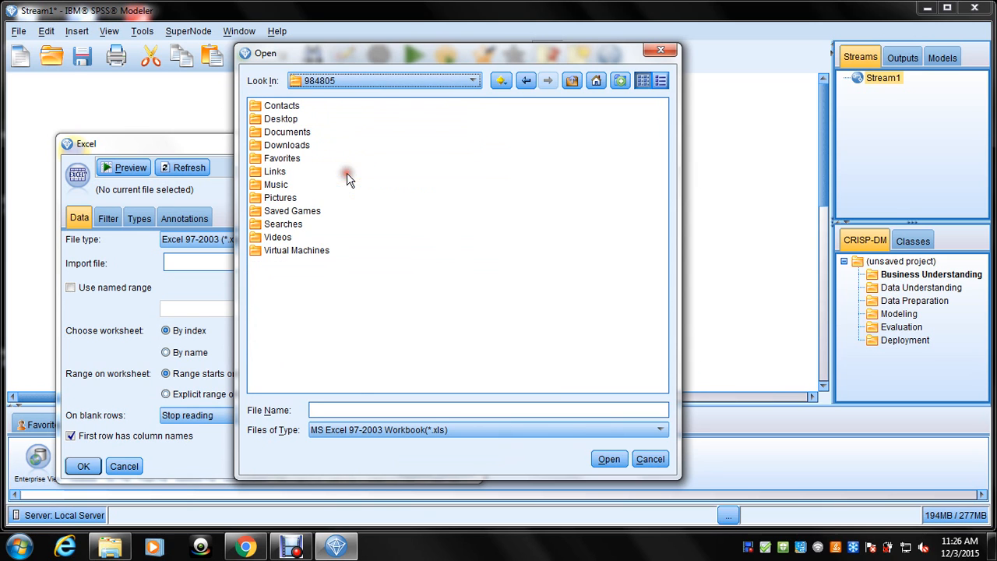
{"action": "double_click", "coordinate": [287, 131]}
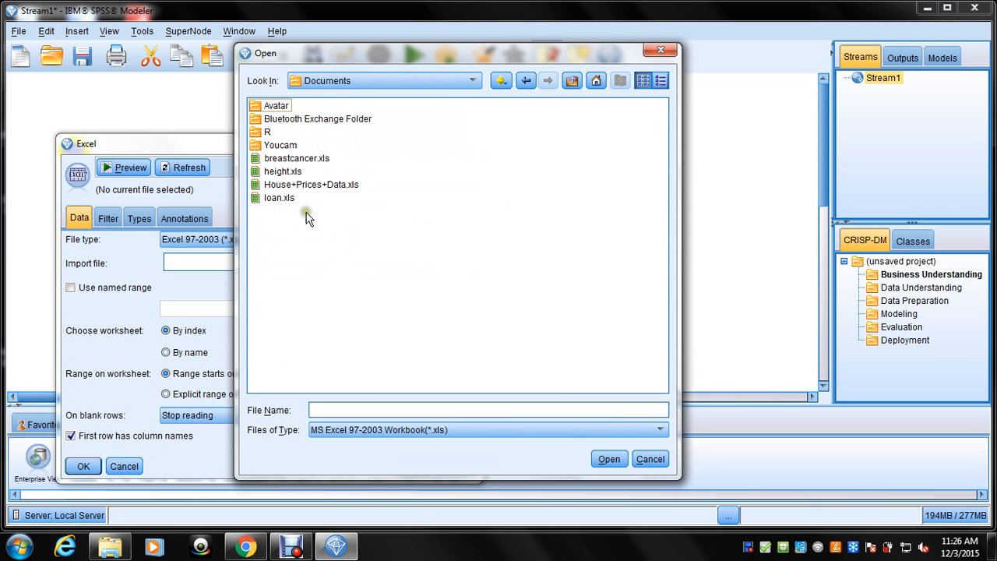
{"action": "mouse_move", "coordinate": [284, 193]}
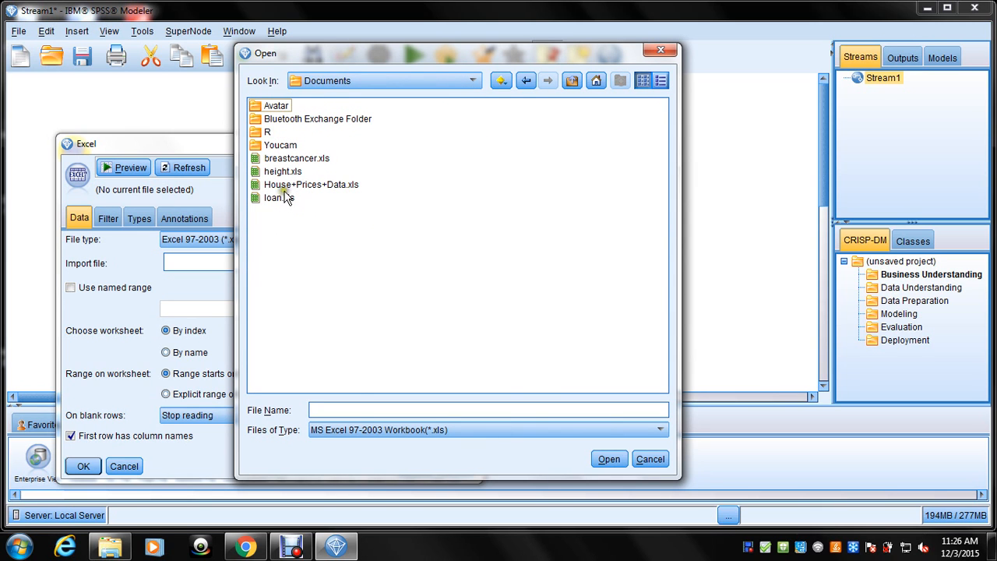
{"action": "left_click", "coordinate": [650, 458]}
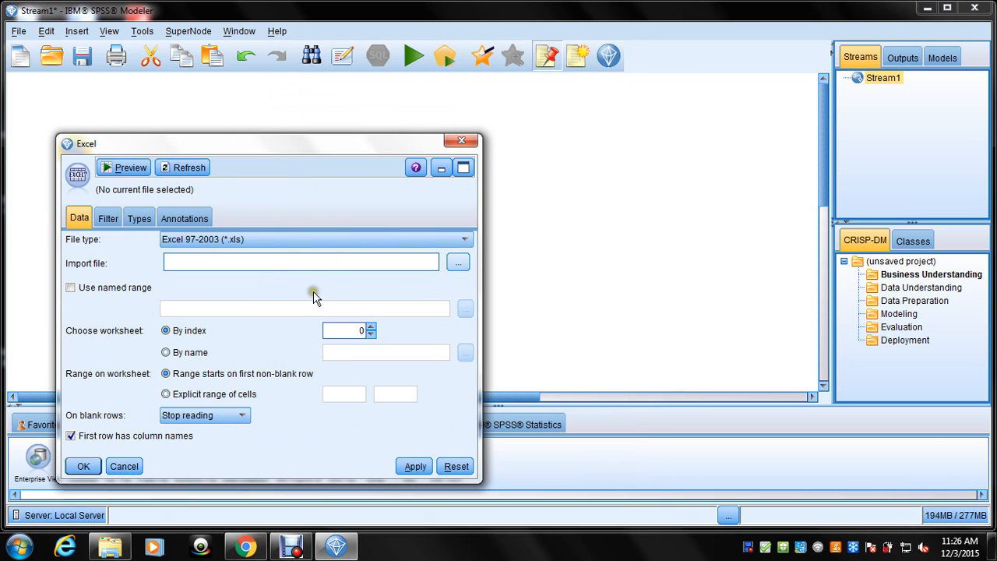
{"action": "left_click", "coordinate": [107, 218]}
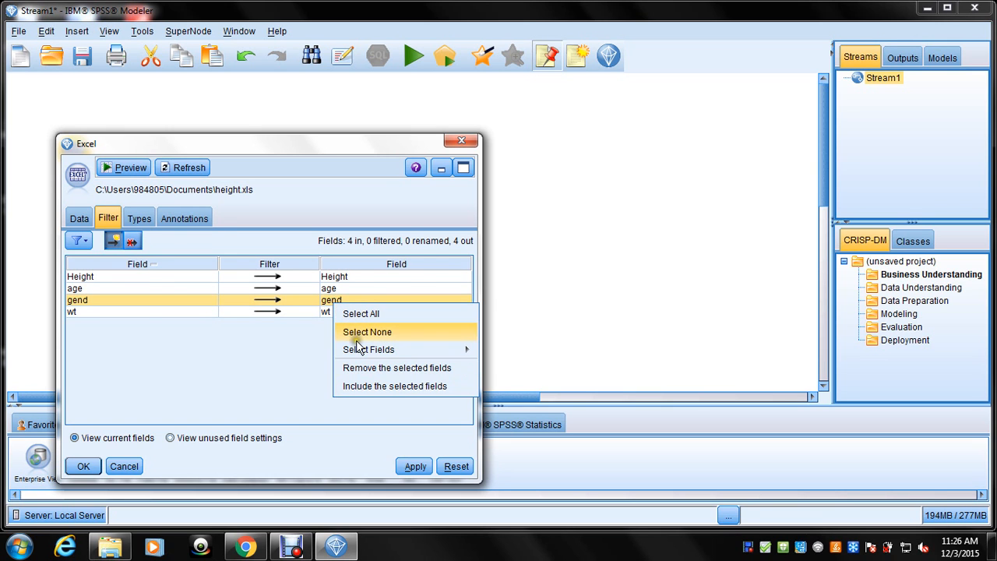
Set gend's role to Target on Types, read values, and apply the source settings.
{"action": "left_click", "coordinate": [138, 218]}
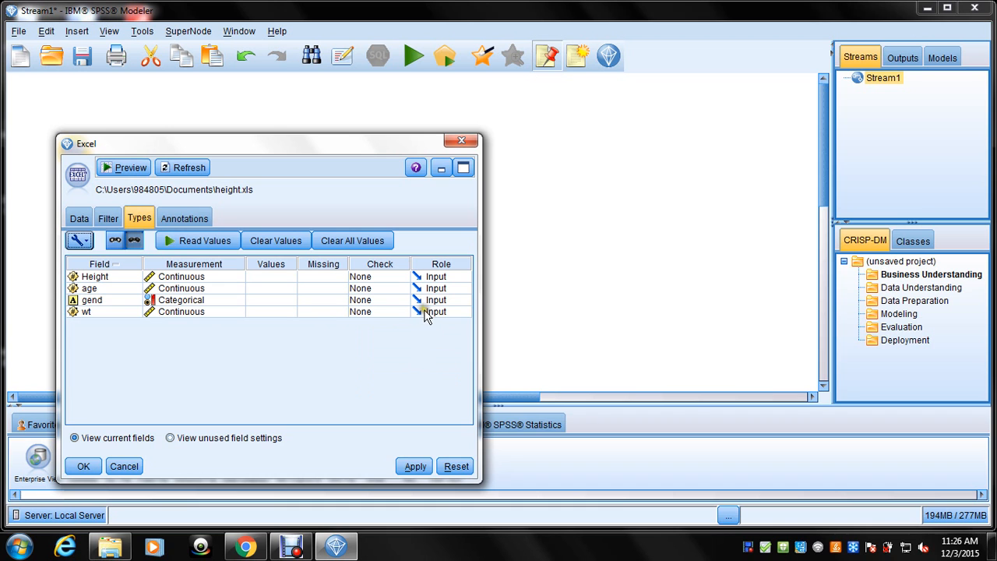
{"action": "left_click", "coordinate": [464, 299]}
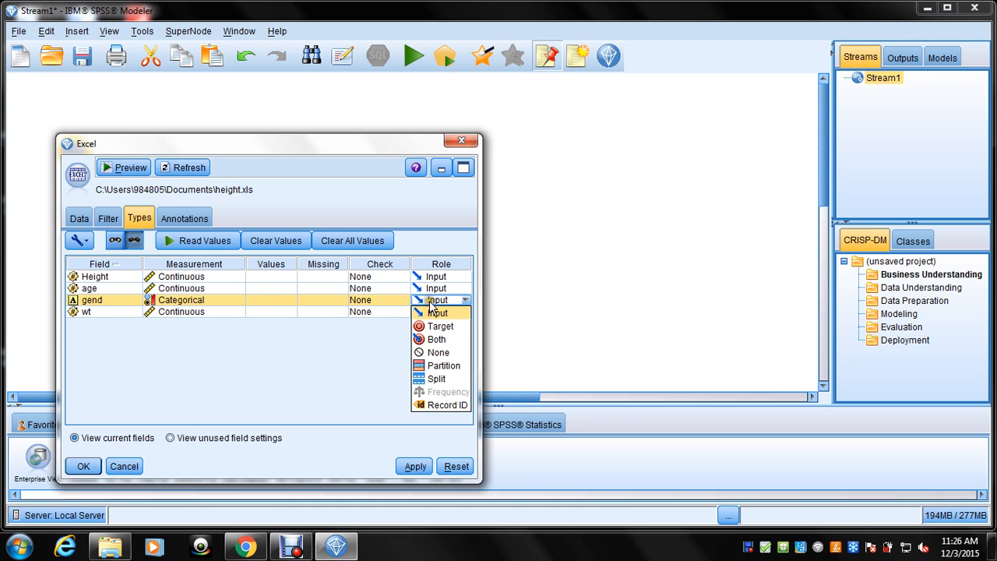
{"action": "left_click", "coordinate": [439, 326]}
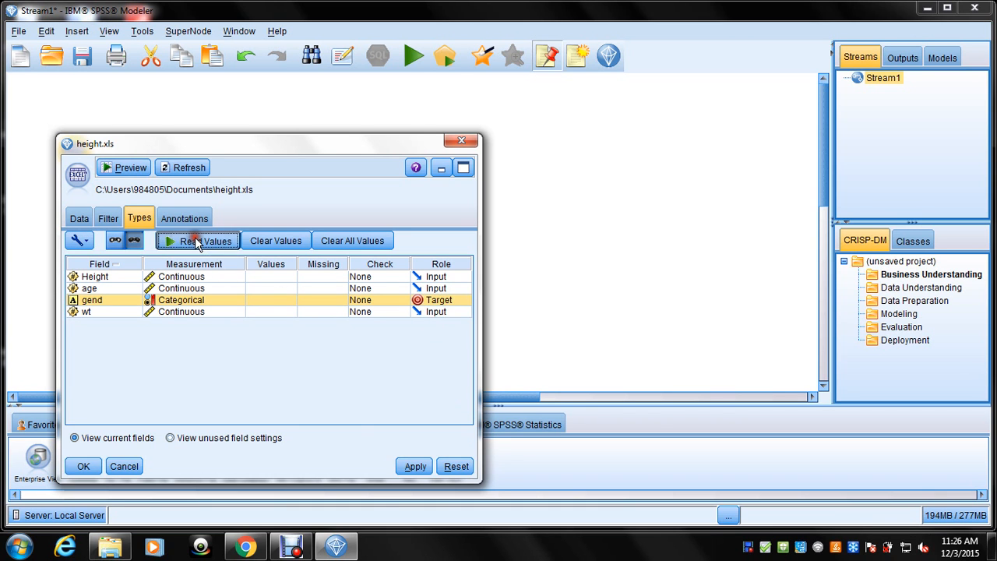
{"action": "left_click", "coordinate": [208, 240]}
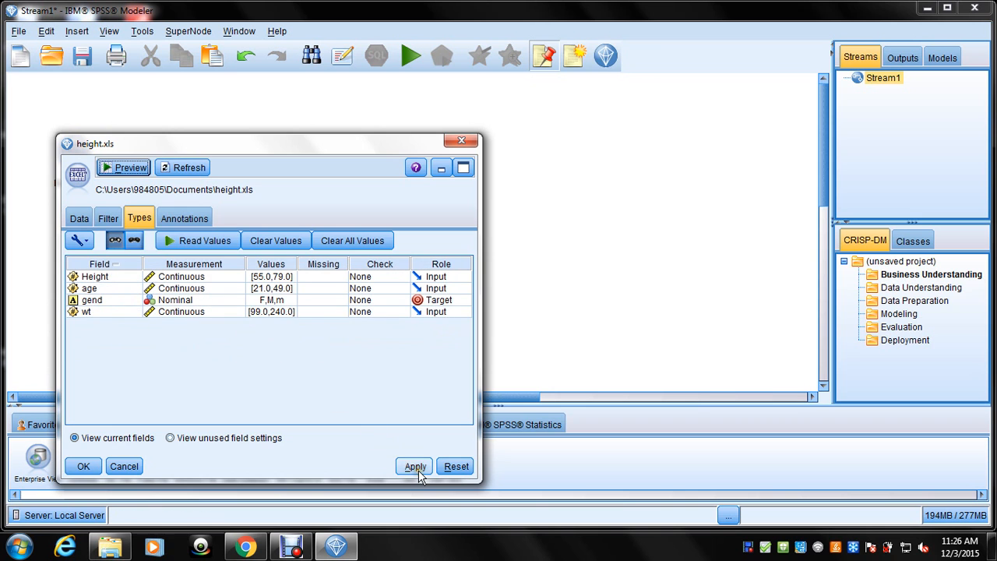
{"action": "left_click", "coordinate": [84, 466]}
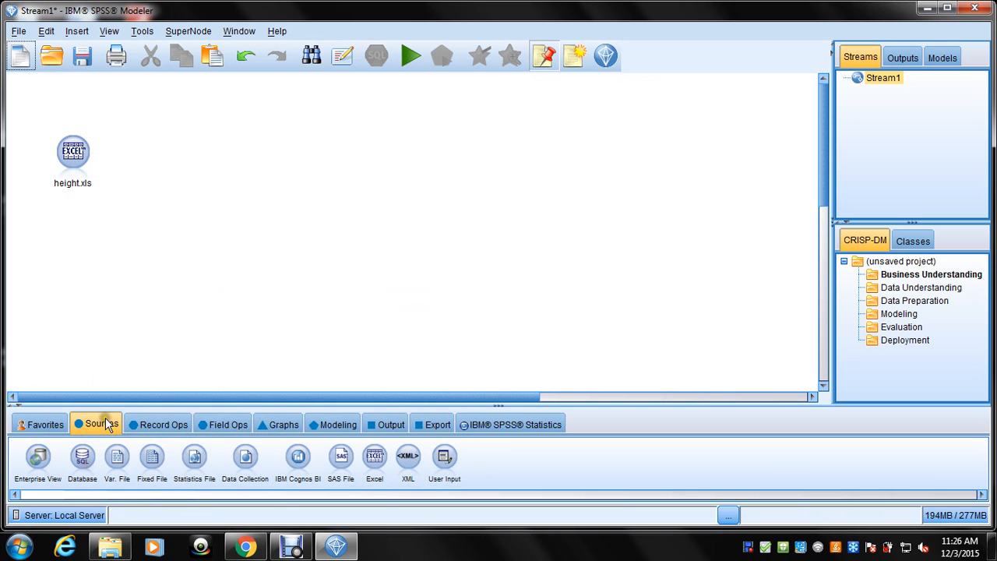
Select height.xls and browse the Record Ops, Graphs and Modeling palettes.
{"action": "left_click", "coordinate": [72, 151]}
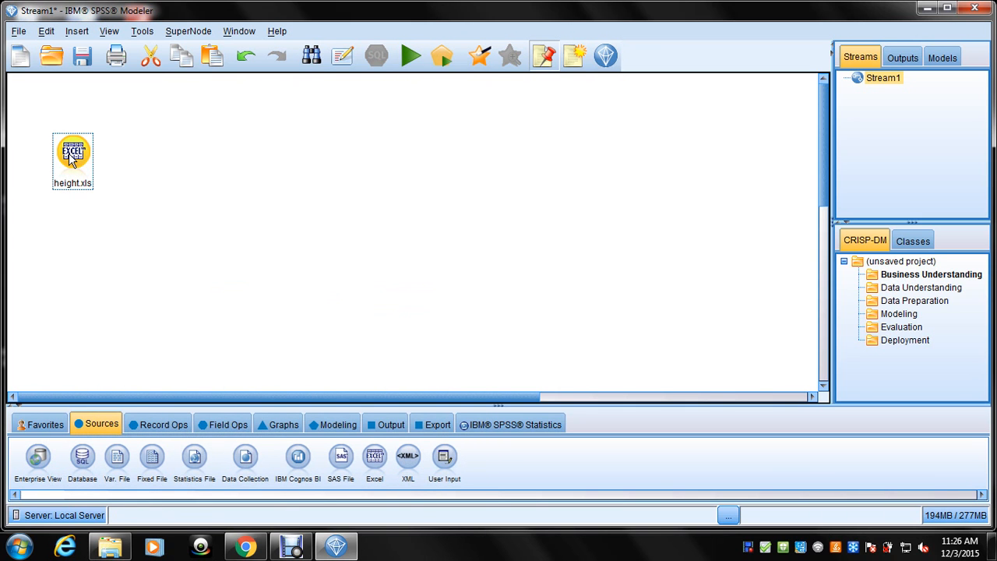
{"action": "left_click", "coordinate": [162, 424]}
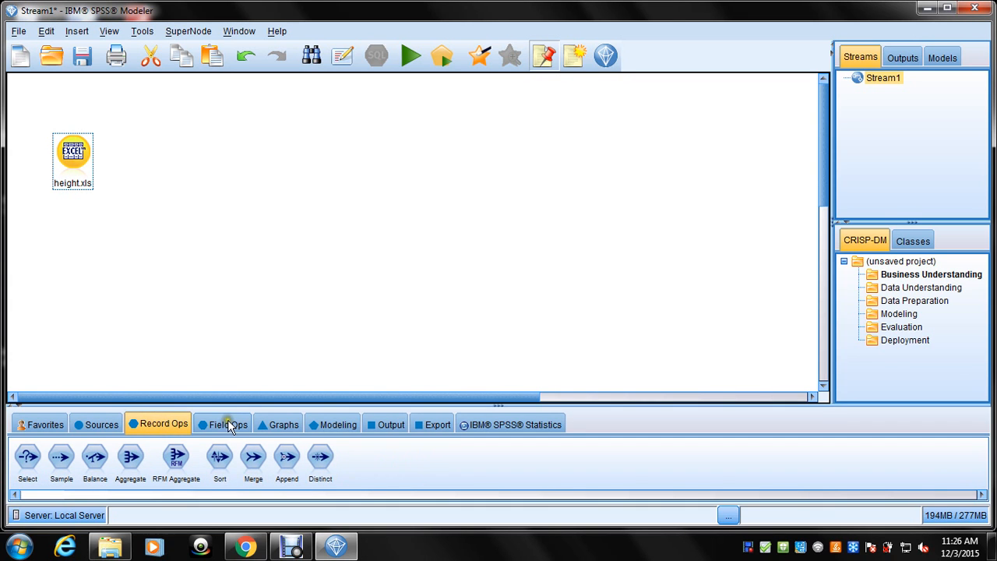
{"action": "mouse_move", "coordinate": [138, 514]}
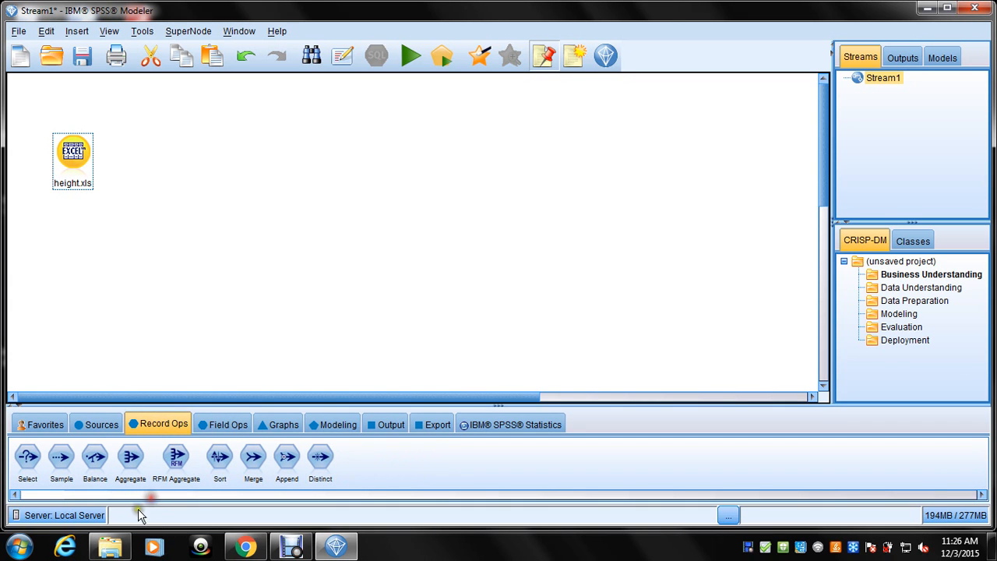
{"action": "left_click", "coordinate": [284, 424]}
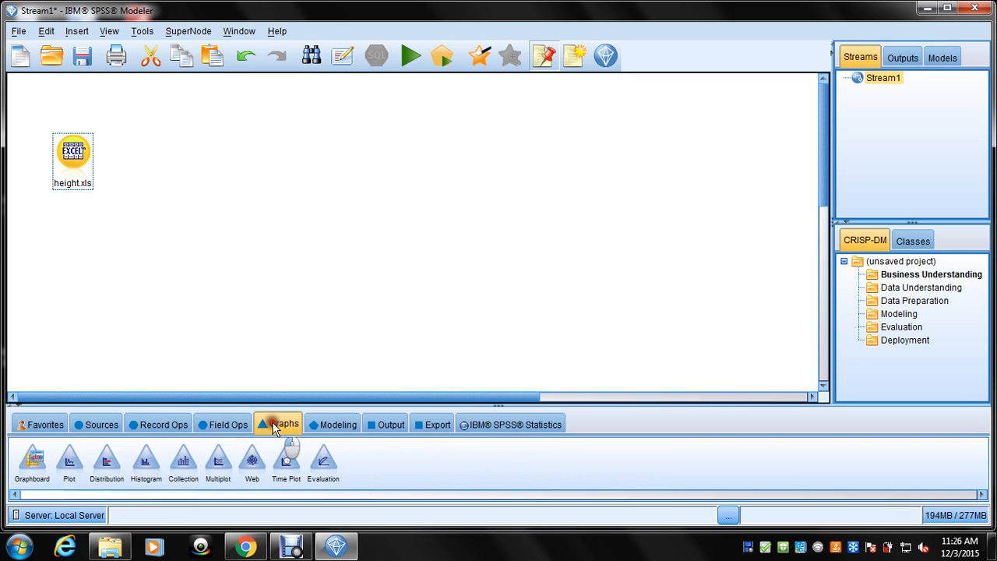
{"action": "left_click", "coordinate": [337, 424]}
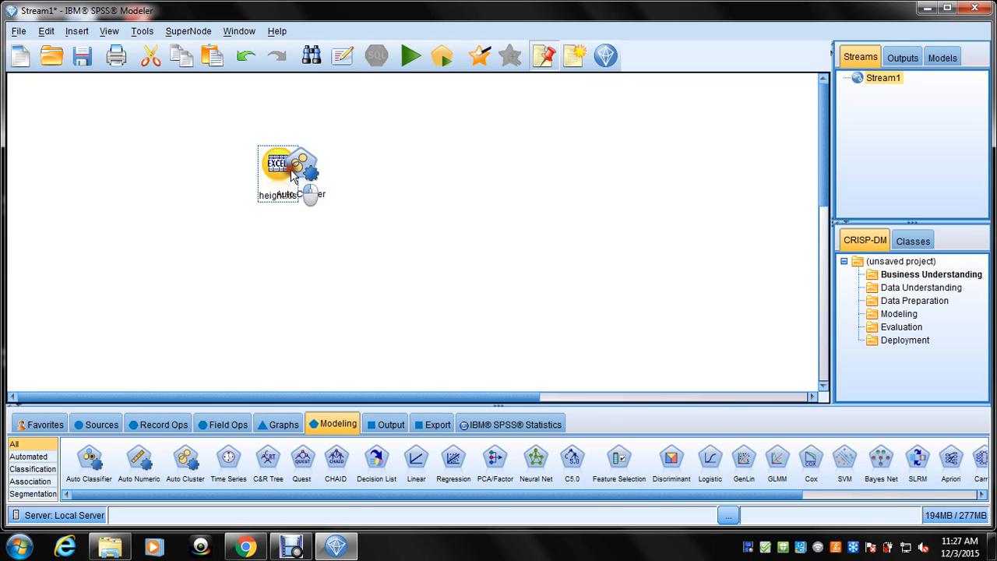
Position the gend Auto Cluster node beside the source and run the stream to build its nugget.
{"action": "left_click_drag", "start_coordinate": [277, 173], "coordinate": [154, 184]}
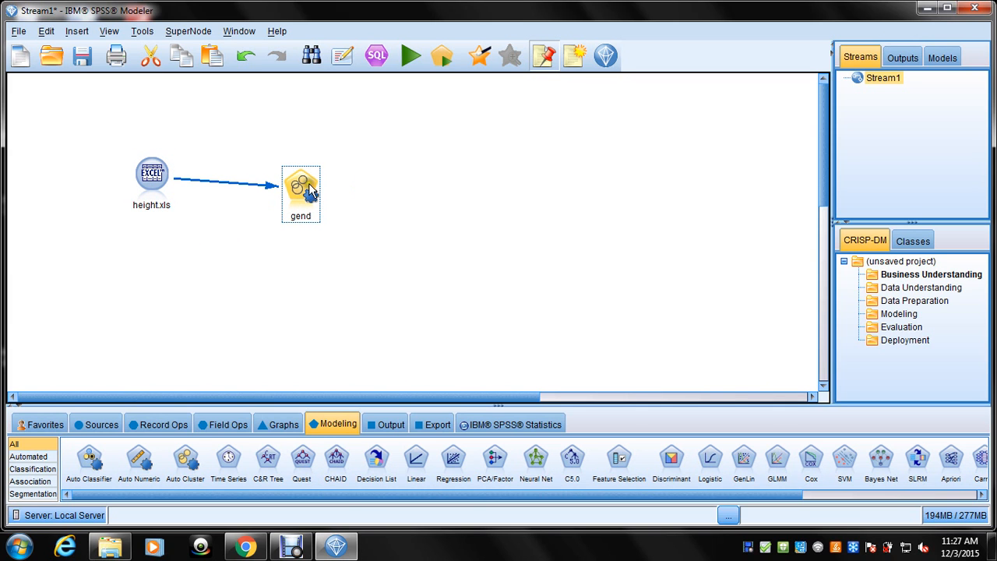
{"action": "left_click", "coordinate": [411, 57]}
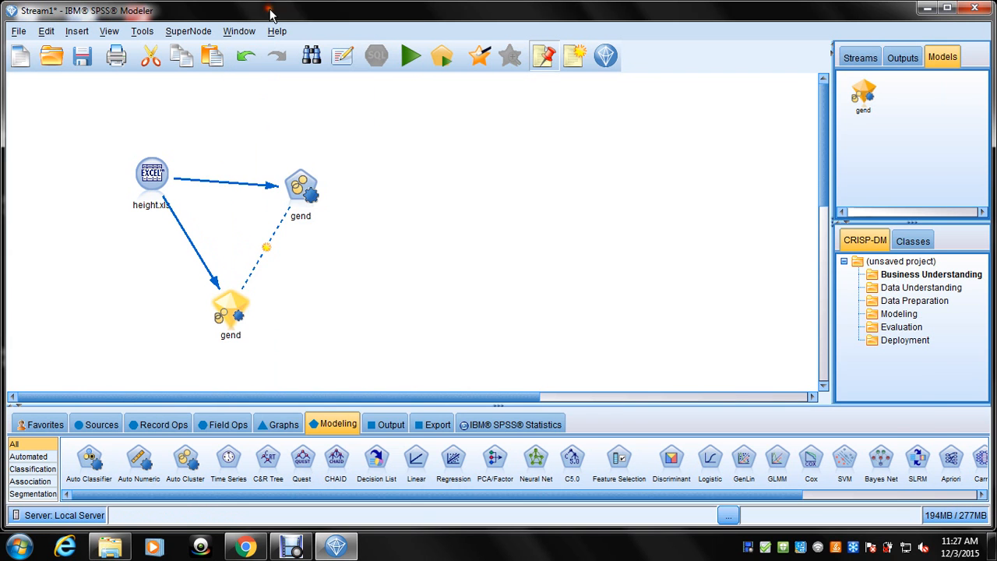
{"action": "double_click", "coordinate": [231, 311]}
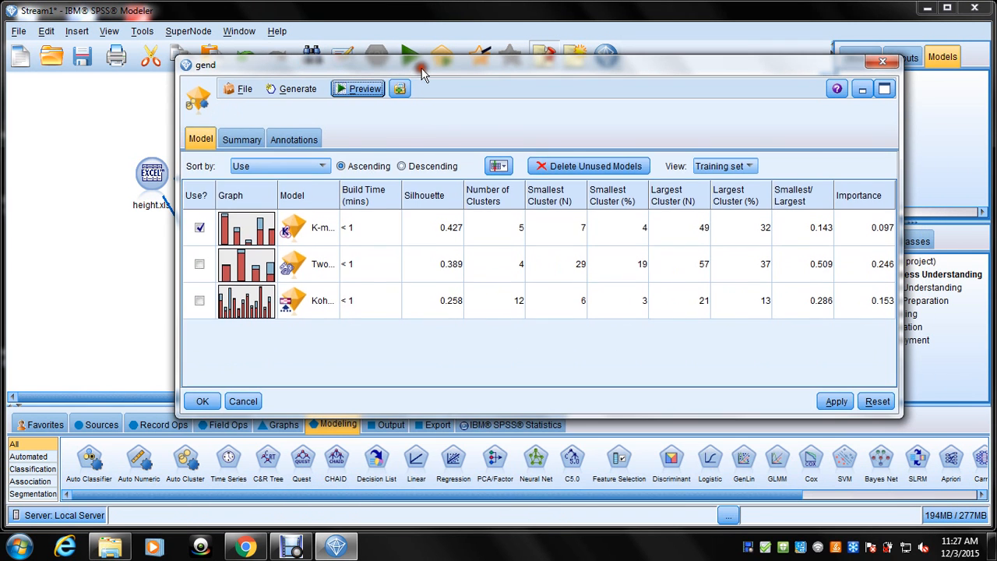
{"action": "left_click", "coordinate": [293, 139]}
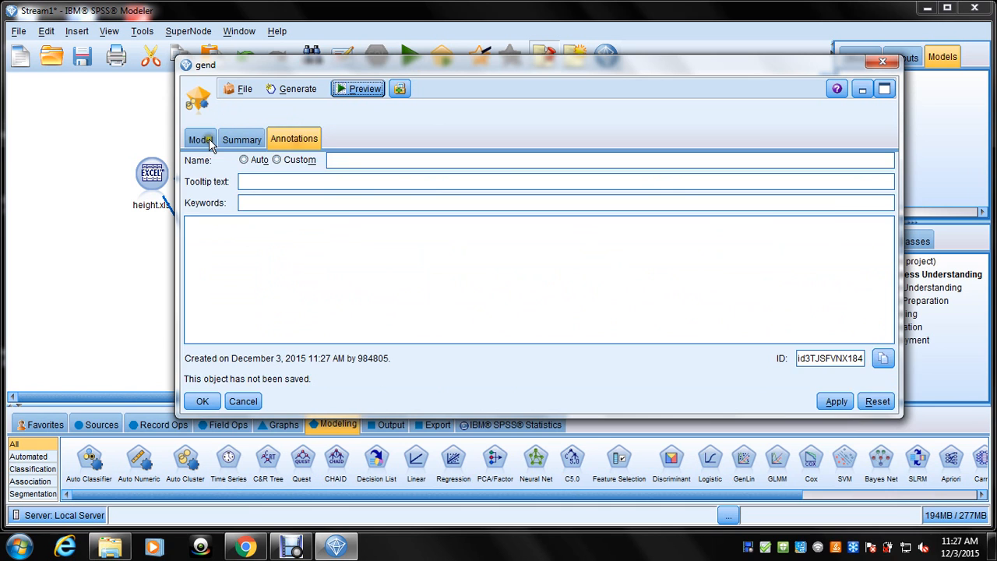
{"action": "left_click", "coordinate": [199, 138]}
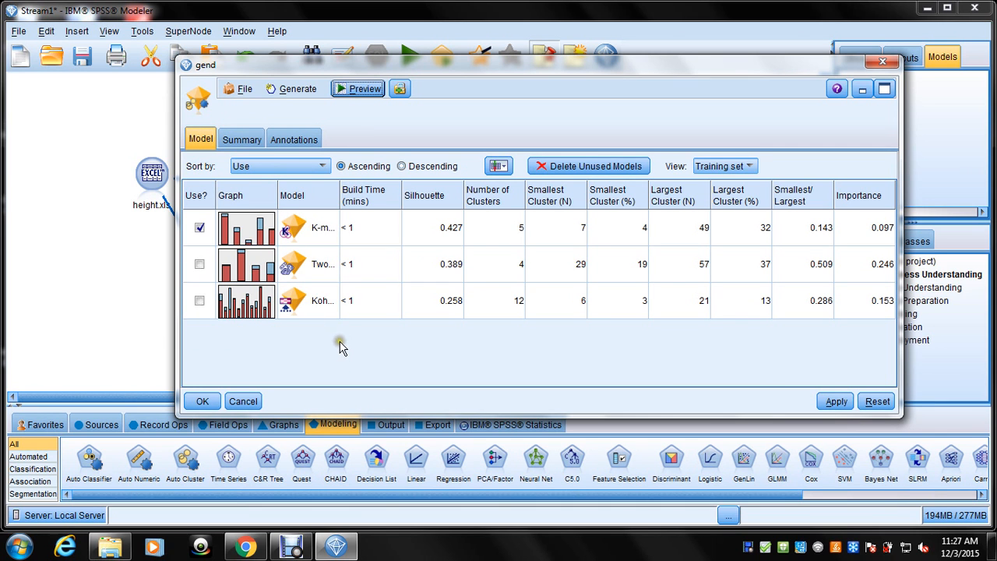
{"action": "mouse_move", "coordinate": [336, 349]}
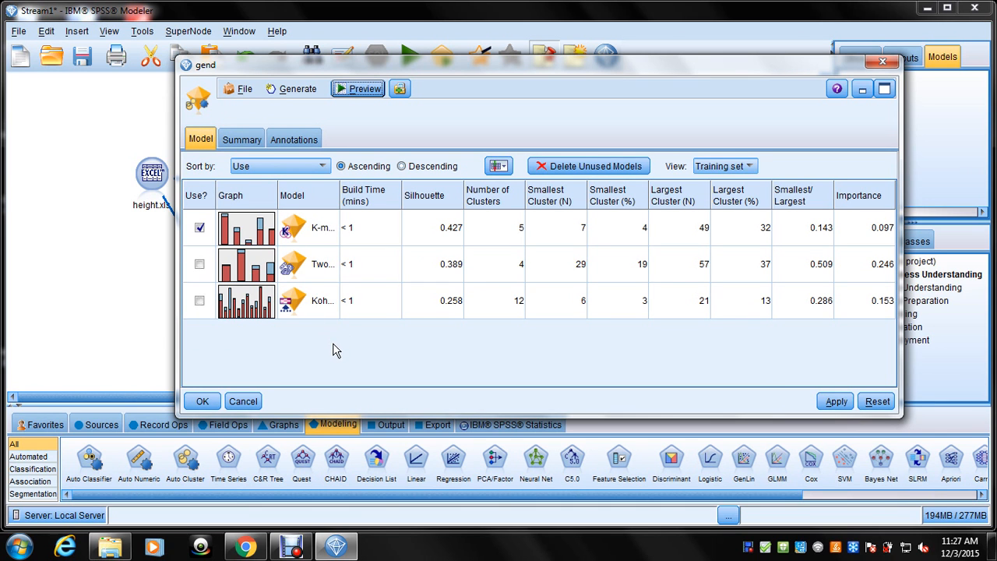
{"action": "mouse_move", "coordinate": [648, 367]}
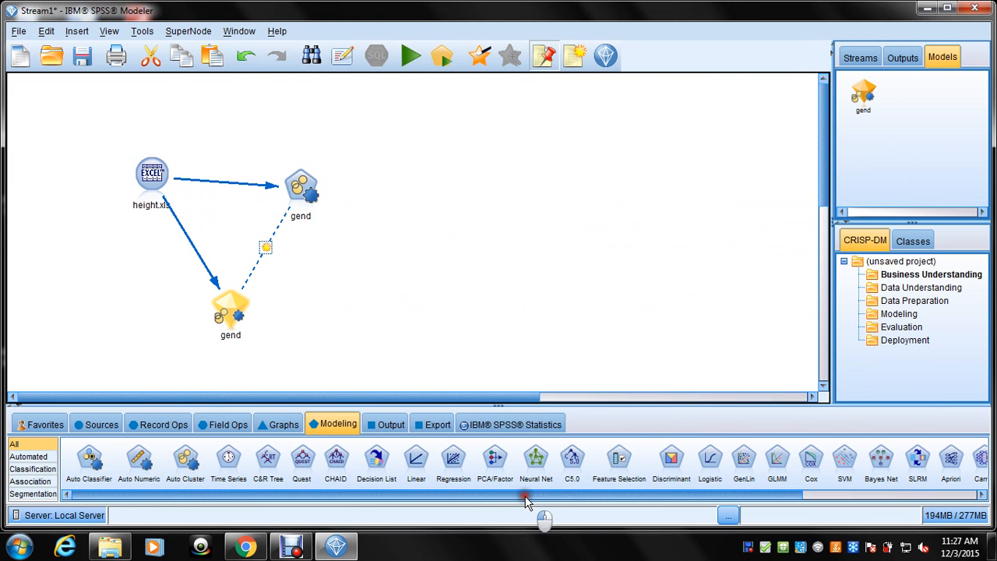
Scroll the Modeling palette to reach the K-Means, Kohonen and TwoStep nodes.
{"action": "scroll", "scroll_direction": "right", "scroll_amount": 3}
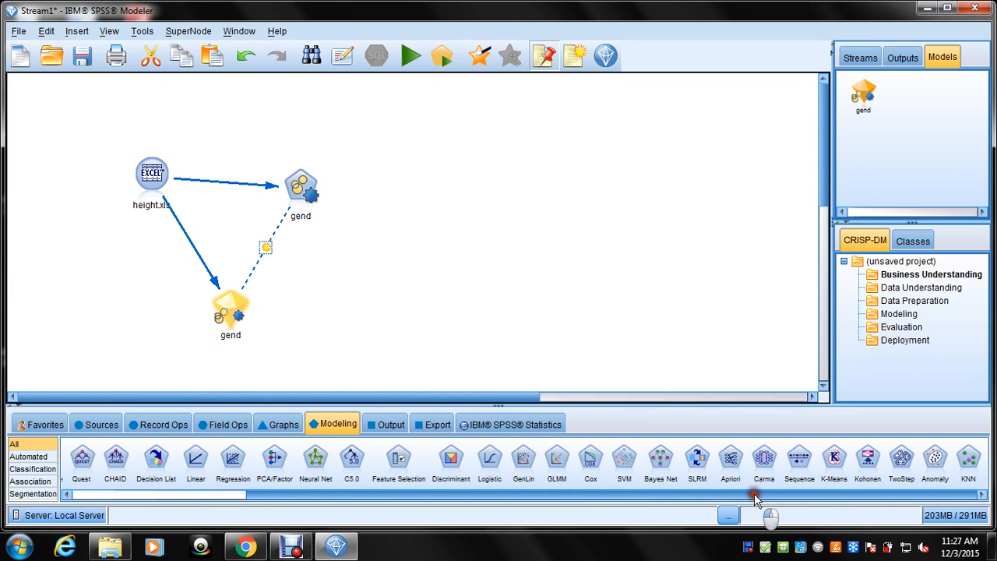
{"action": "mouse_move", "coordinate": [935, 459]}
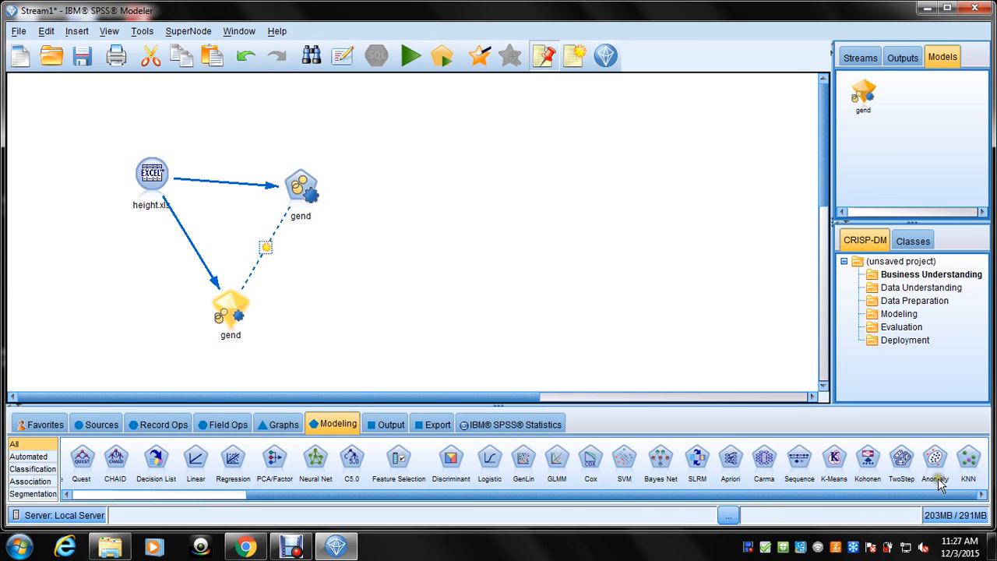
{"action": "mouse_move", "coordinate": [578, 492]}
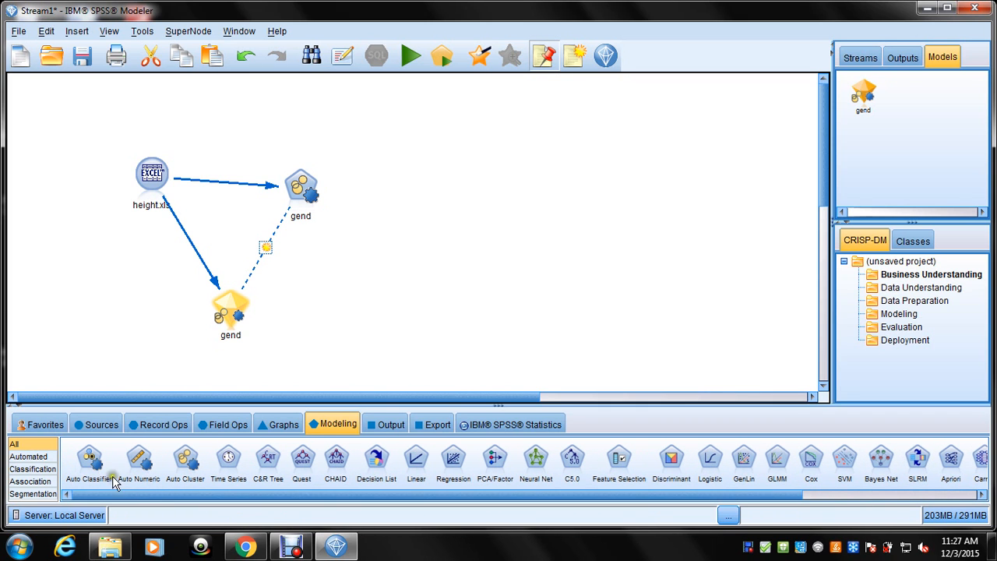
{"action": "mouse_move", "coordinate": [261, 483]}
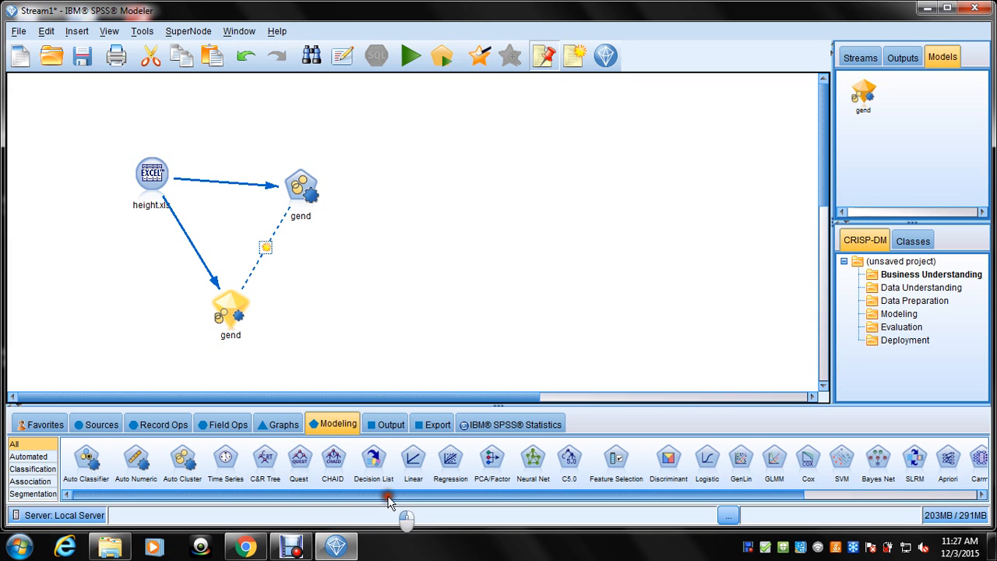
{"action": "scroll", "scroll_direction": "right", "scroll_amount": 3}
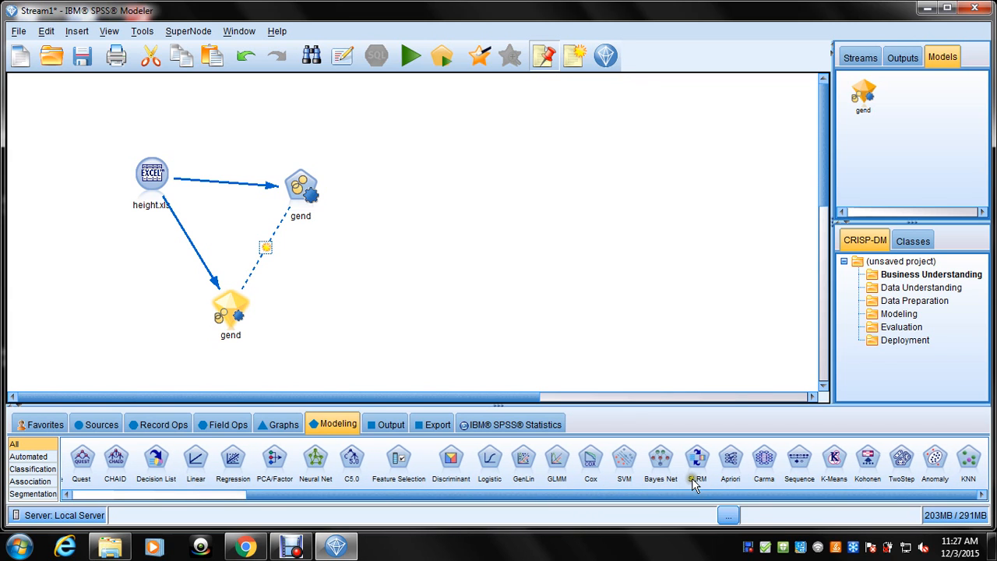
{"action": "mouse_move", "coordinate": [849, 477]}
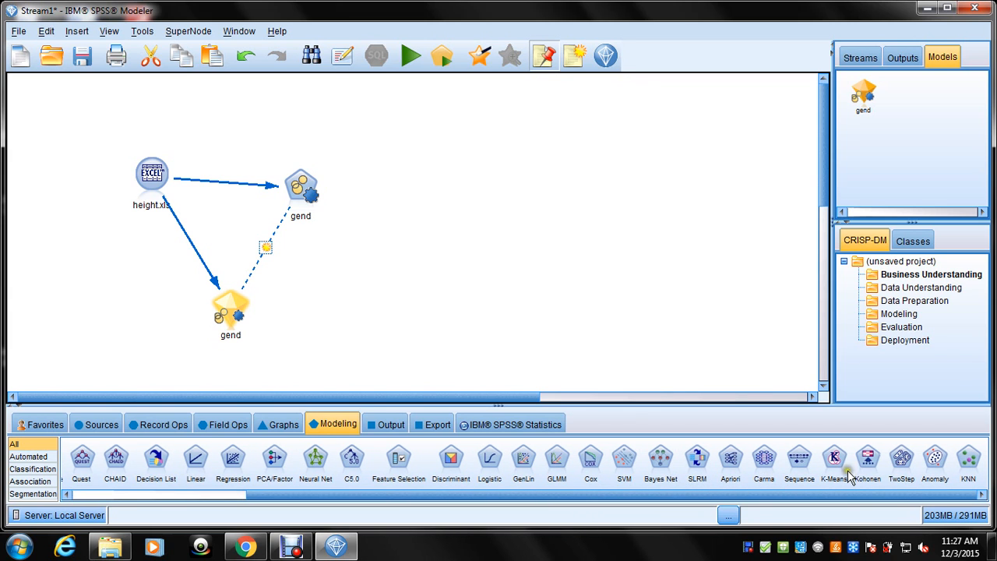
{"action": "mouse_move", "coordinate": [346, 274]}
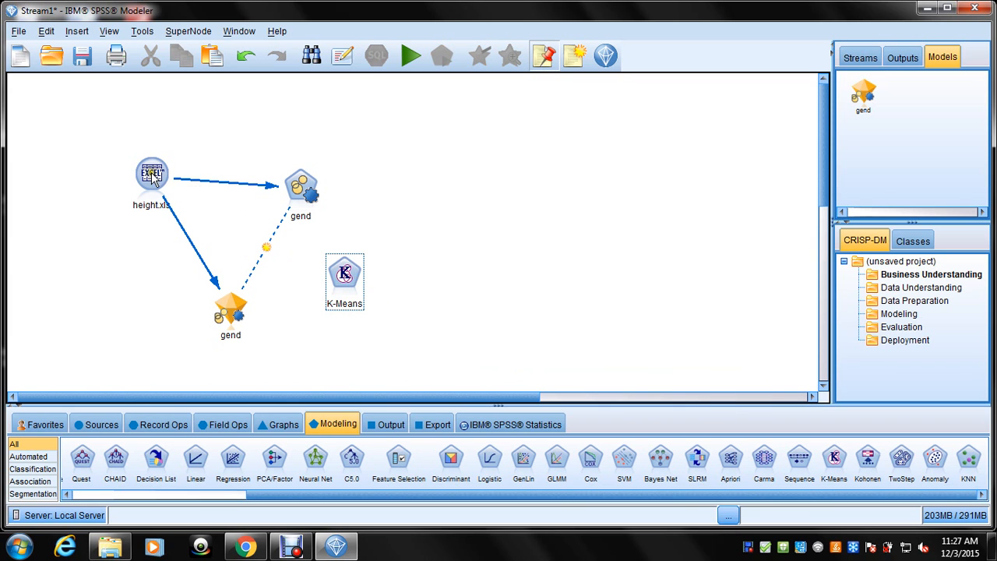
Connect height.xls to K-Means, run the stream, and bring up the nugget's actions.
{"action": "left_click_drag", "start_coordinate": [345, 273], "coordinate": [377, 125]}
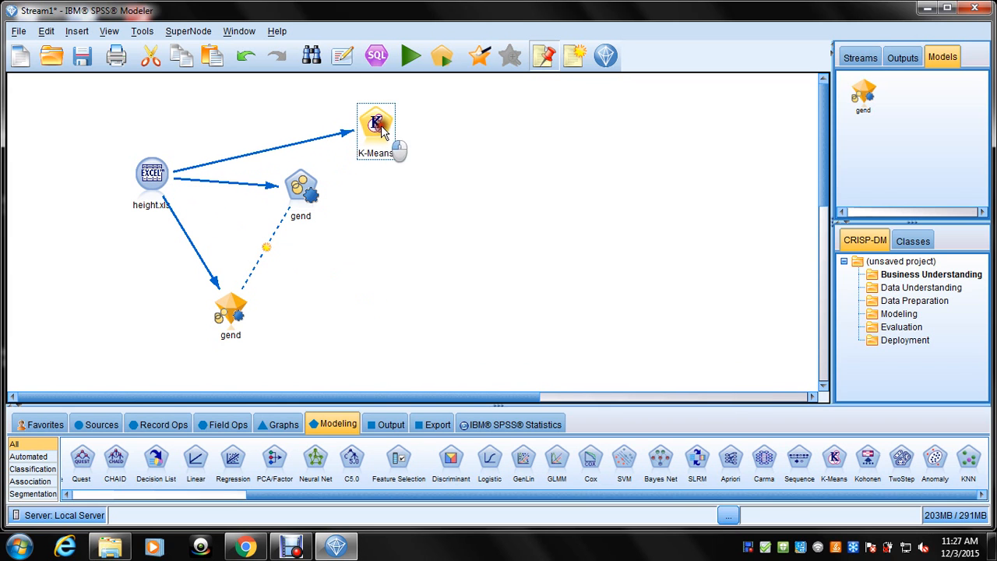
{"action": "left_click", "coordinate": [412, 56]}
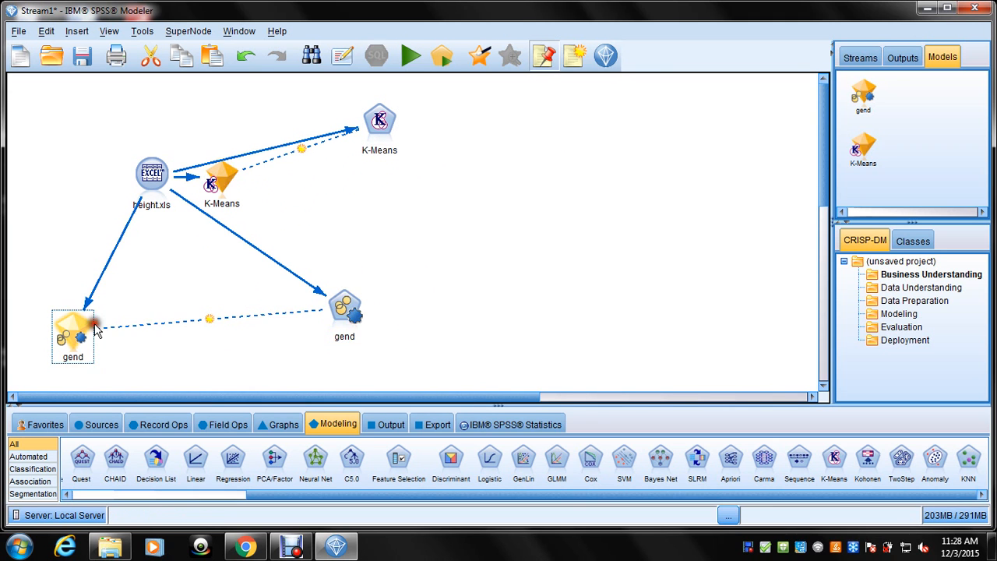
{"action": "left_click_drag", "start_coordinate": [222, 184], "coordinate": [405, 271]}
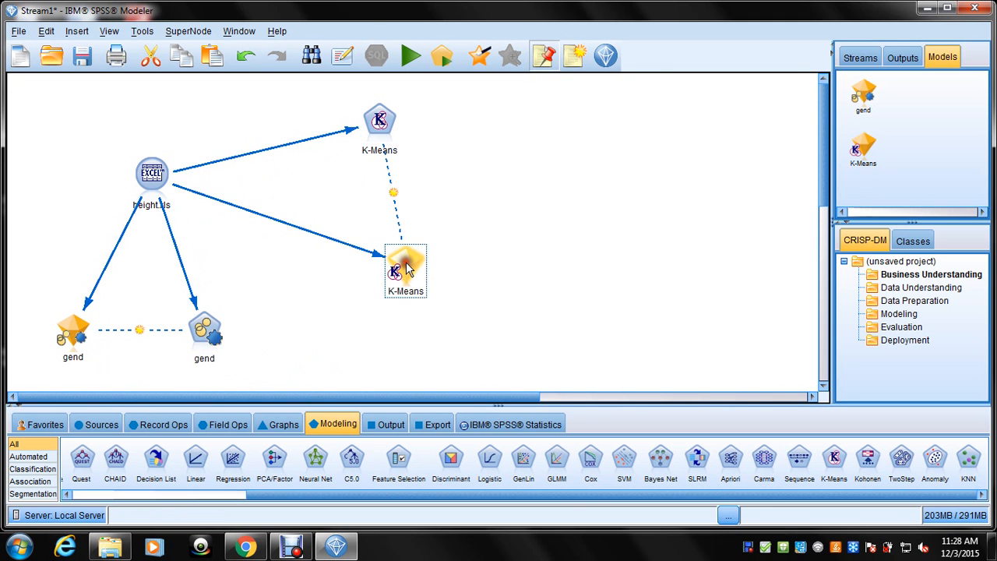
{"action": "right_click", "coordinate": [405, 272]}
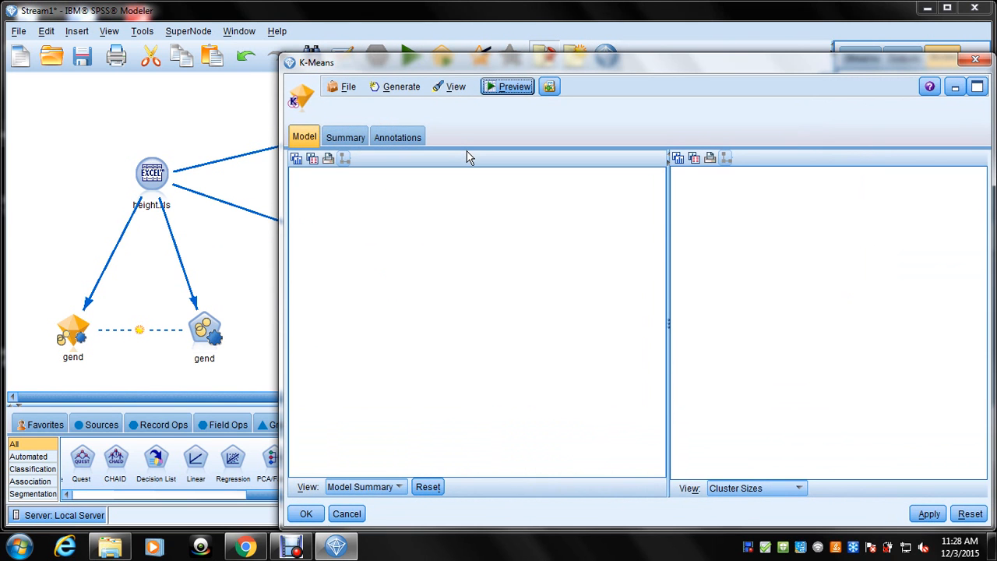
Show the 5-cluster K-Means summary with cluster sizes pie chart and recentre the viewer.
{"action": "left_click", "coordinate": [302, 137]}
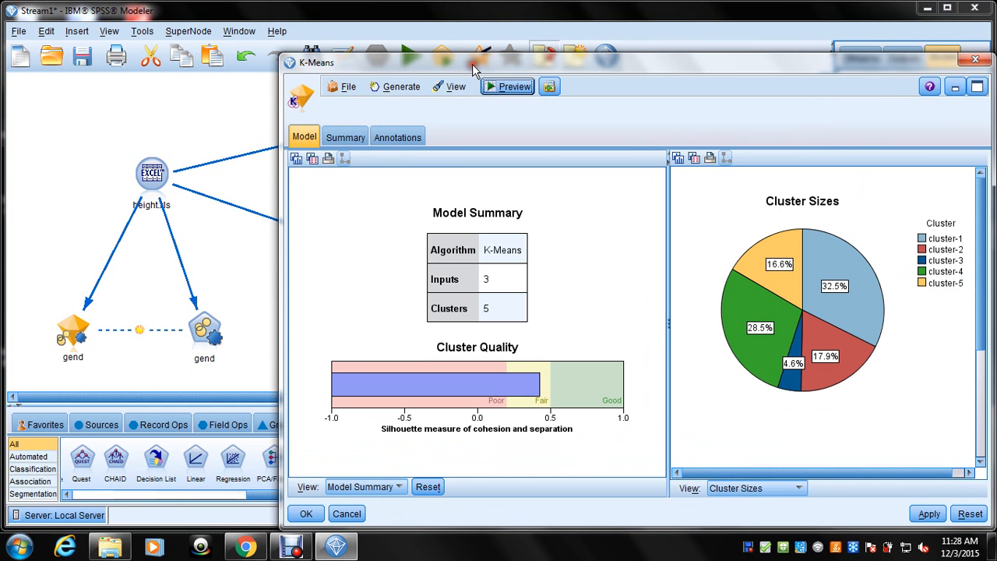
{"action": "left_click_drag", "start_coordinate": [475, 62], "coordinate": [362, 29]}
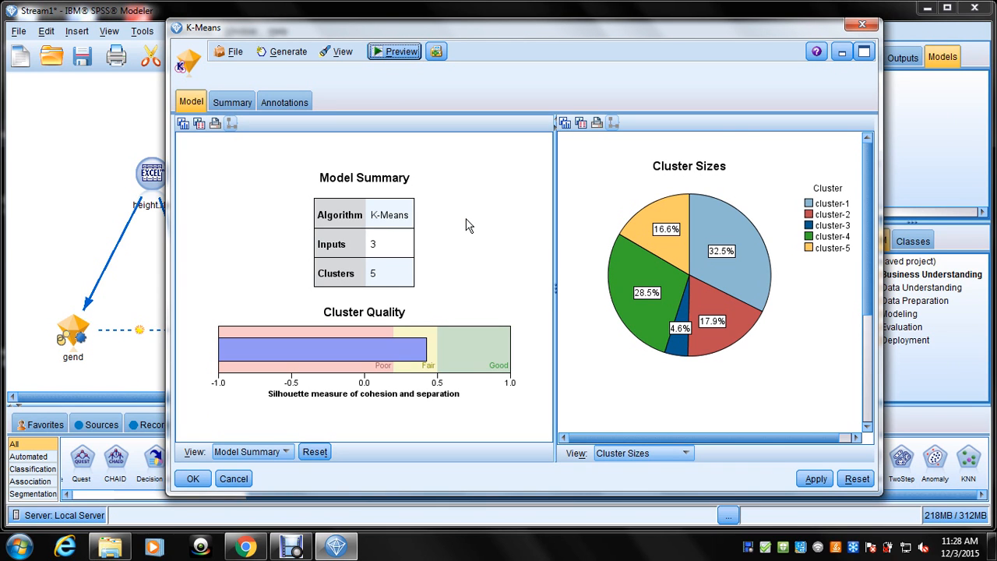
{"action": "mouse_move", "coordinate": [464, 227]}
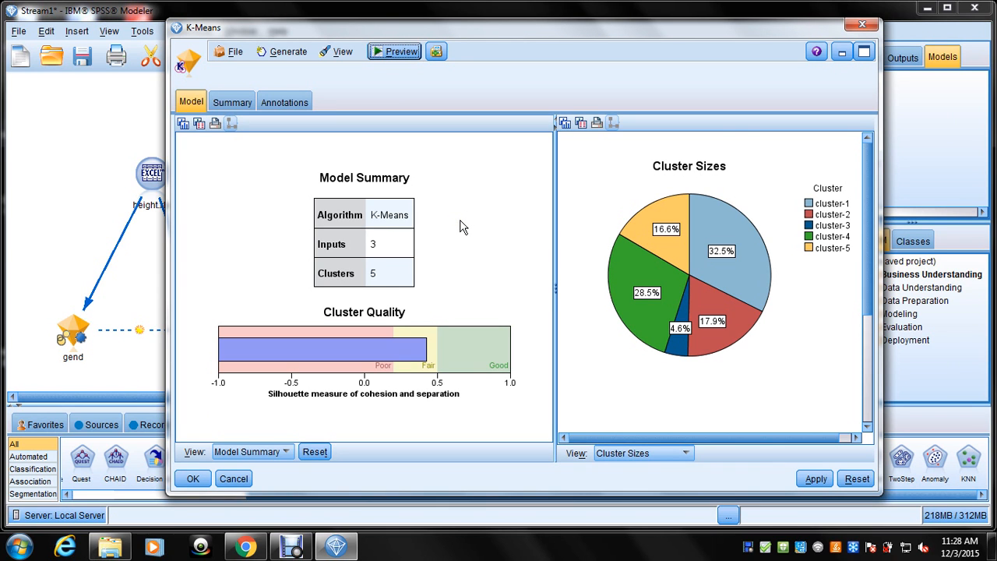
{"action": "mouse_move", "coordinate": [393, 435]}
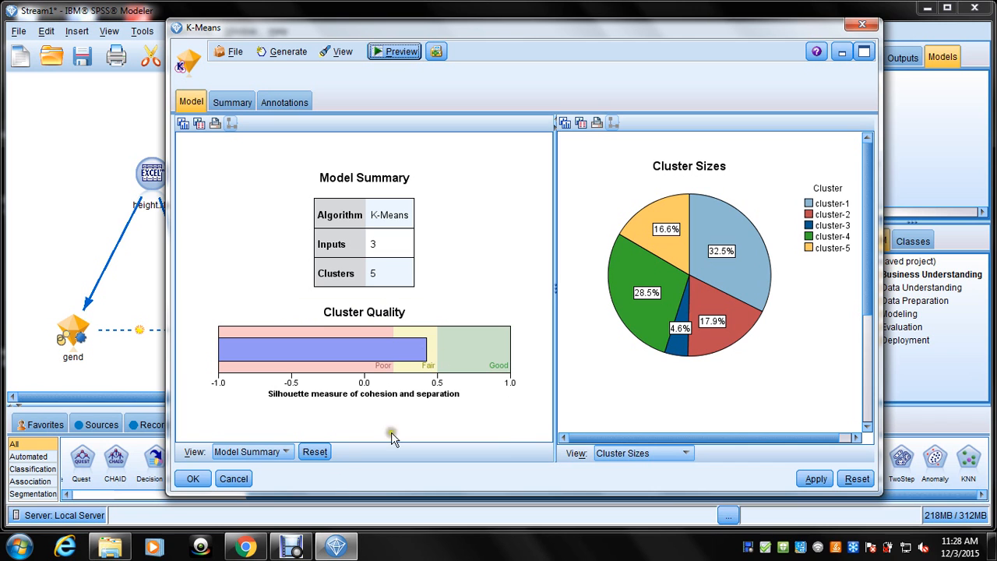